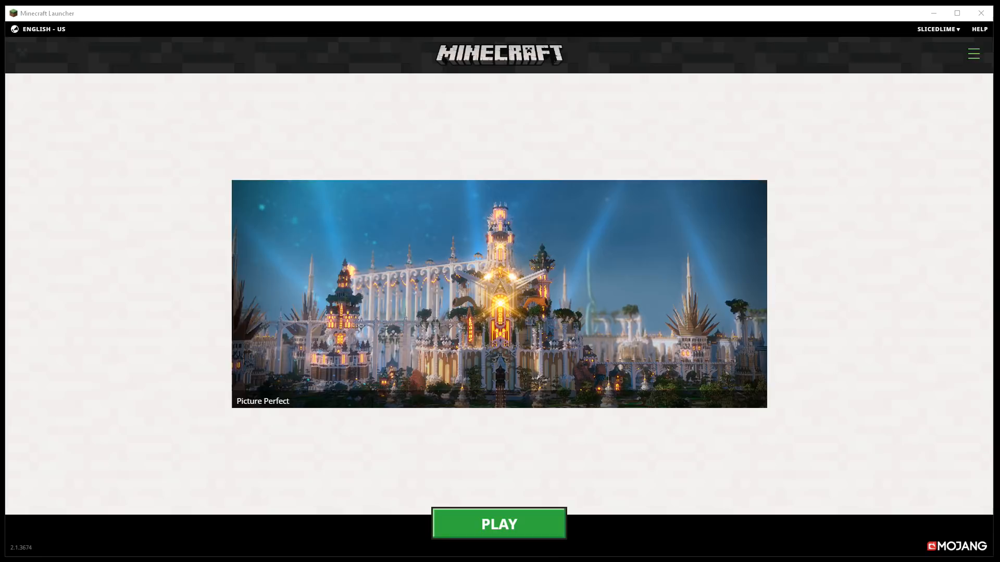
# - Enable 'Update to Beta versions of the Launcher' in the launcher settings
pyautogui.click(972, 53)
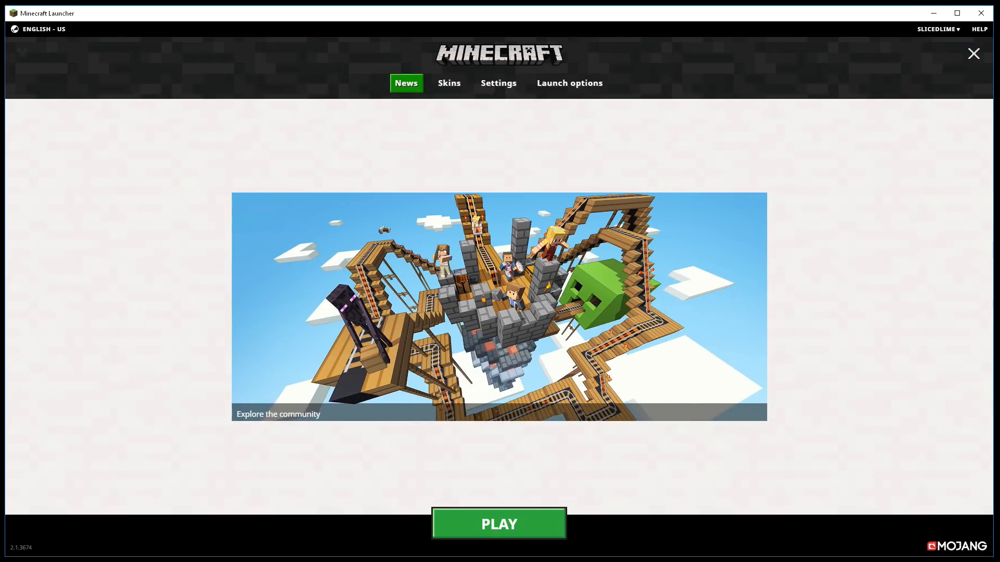
pyautogui.click(498, 83)
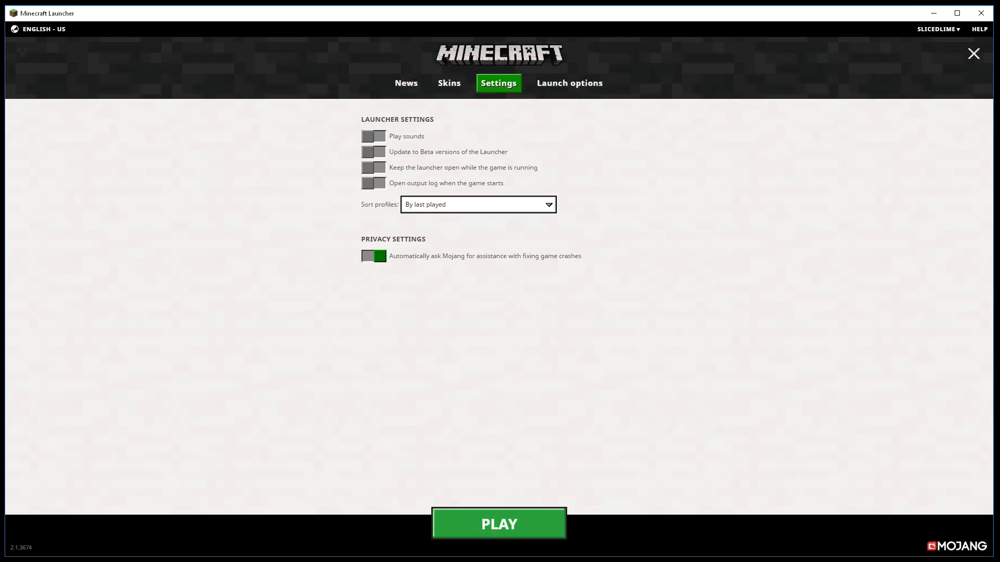
pyautogui.click(373, 152)
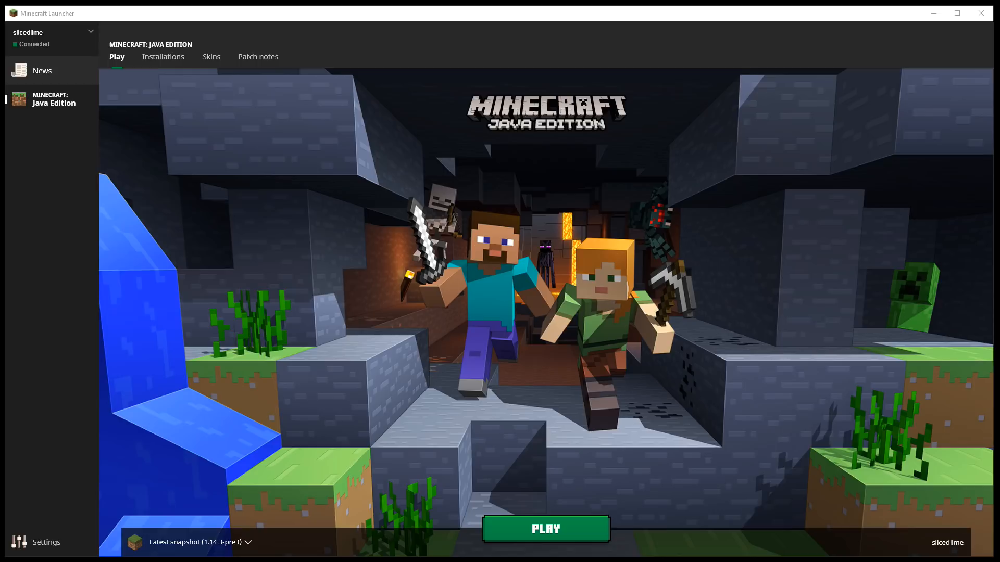
pyautogui.click(42, 71)
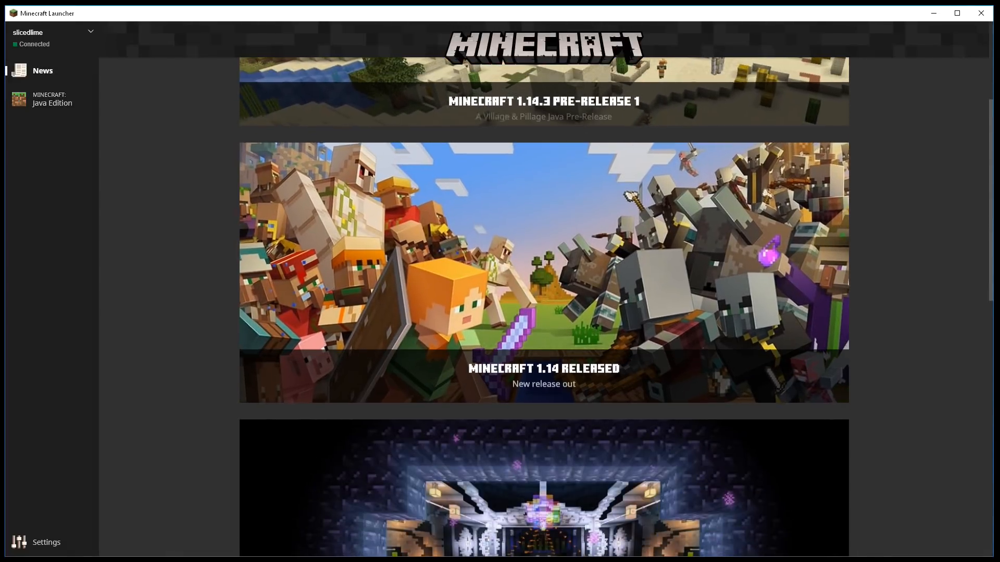
pyautogui.scroll(3)
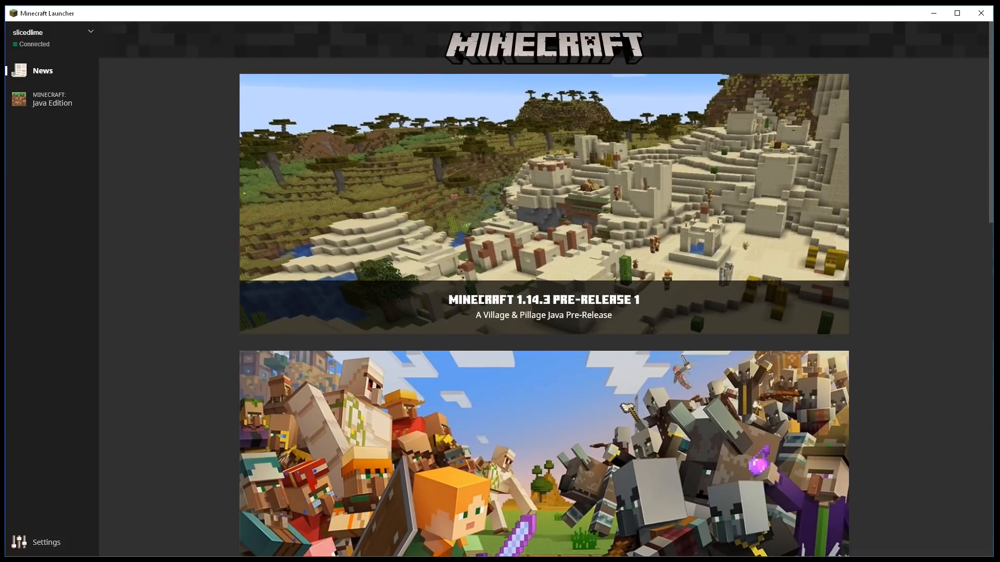
pyautogui.click(52, 99)
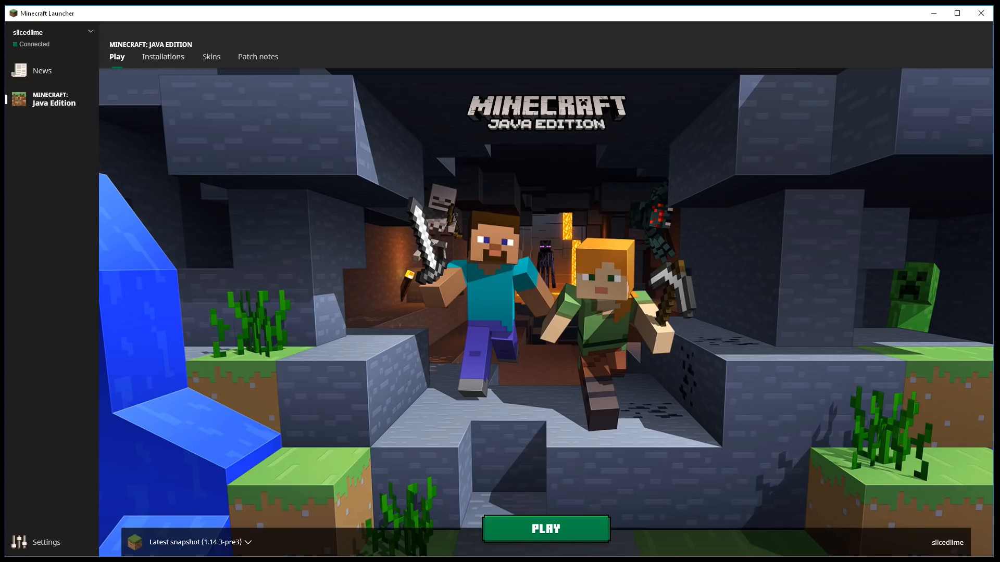
pyautogui.moveTo(162, 56)
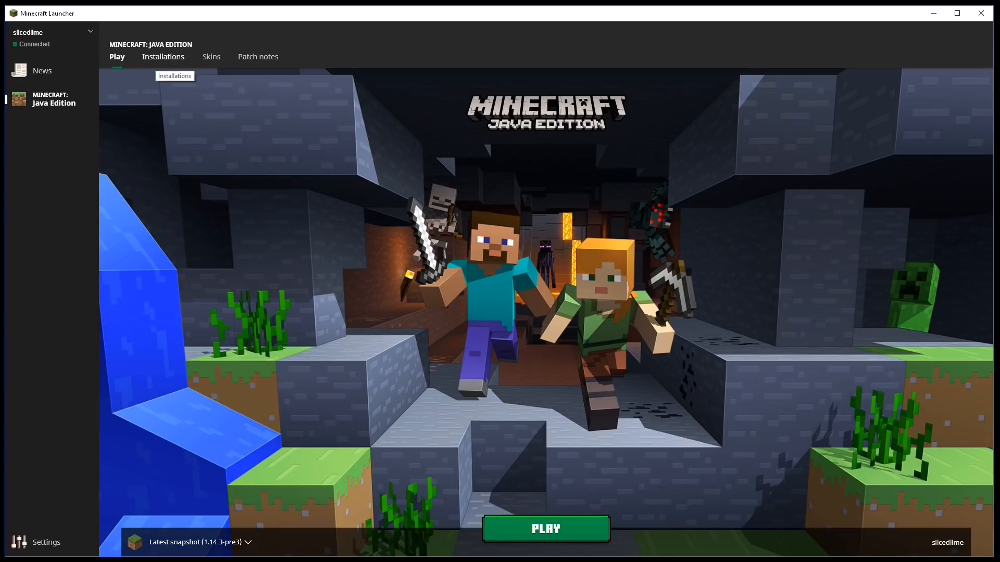
# - Show the Java Edition patch notes and scroll through the 1.14 Village & Pillage features
pyautogui.click(257, 57)
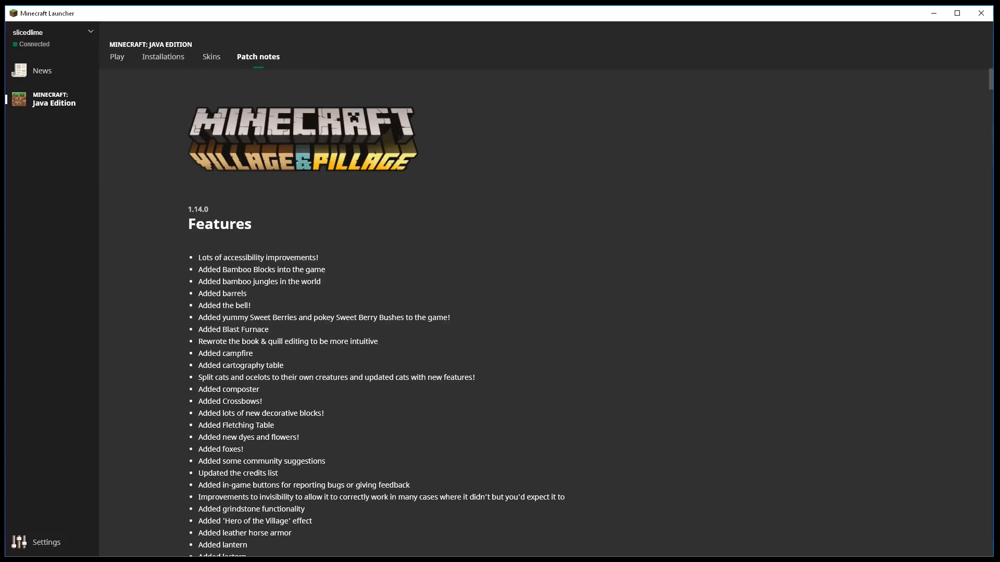
pyautogui.scroll(-3)
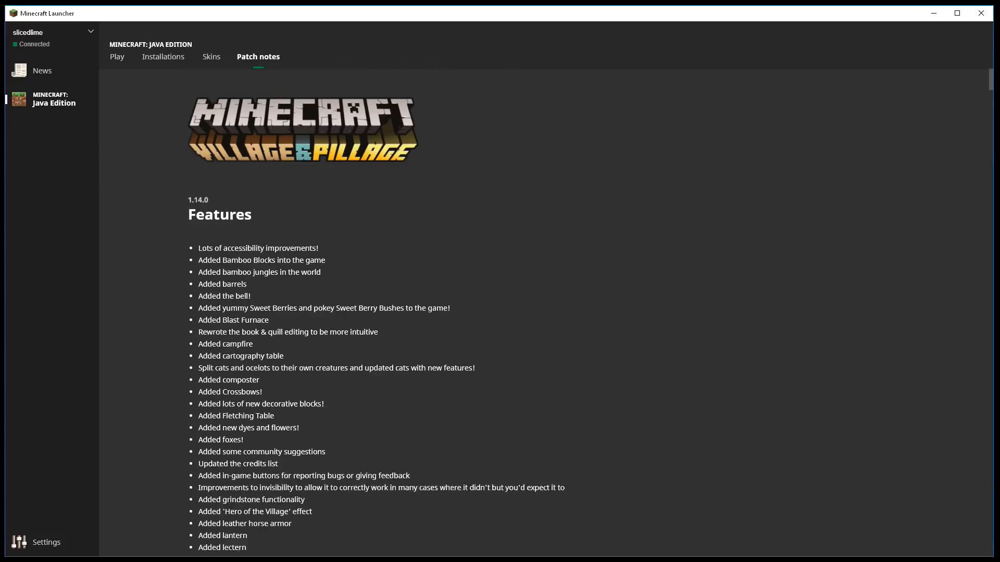
pyautogui.scroll(-3)
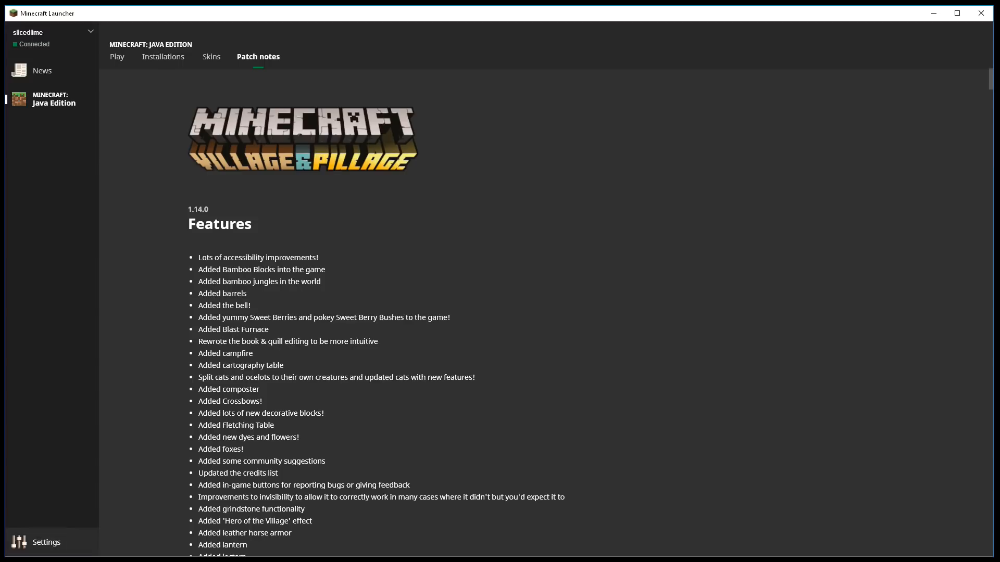
# - Uncheck 'Use beta version of the Launcher' on the General settings tab
pyautogui.click(45, 542)
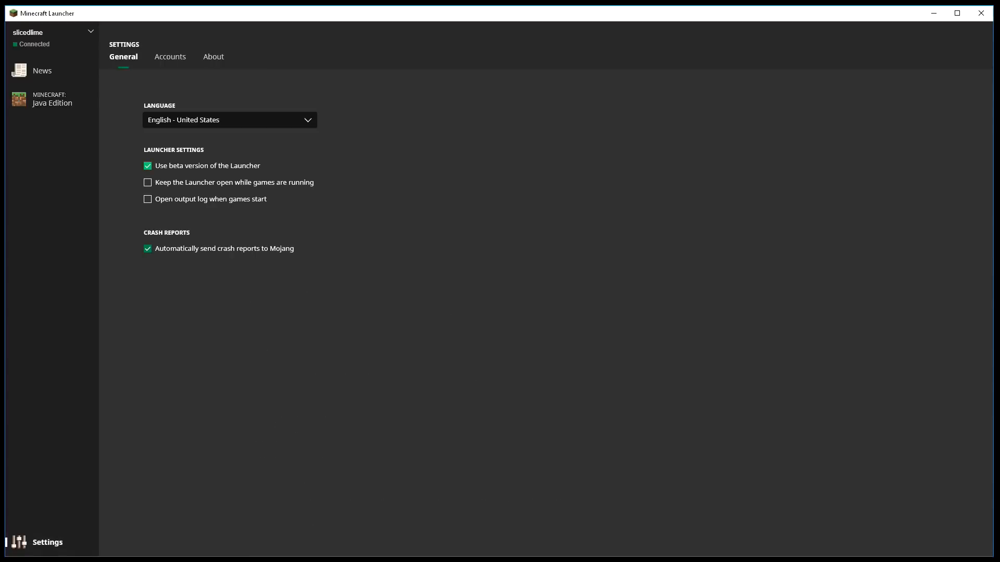
pyautogui.click(147, 165)
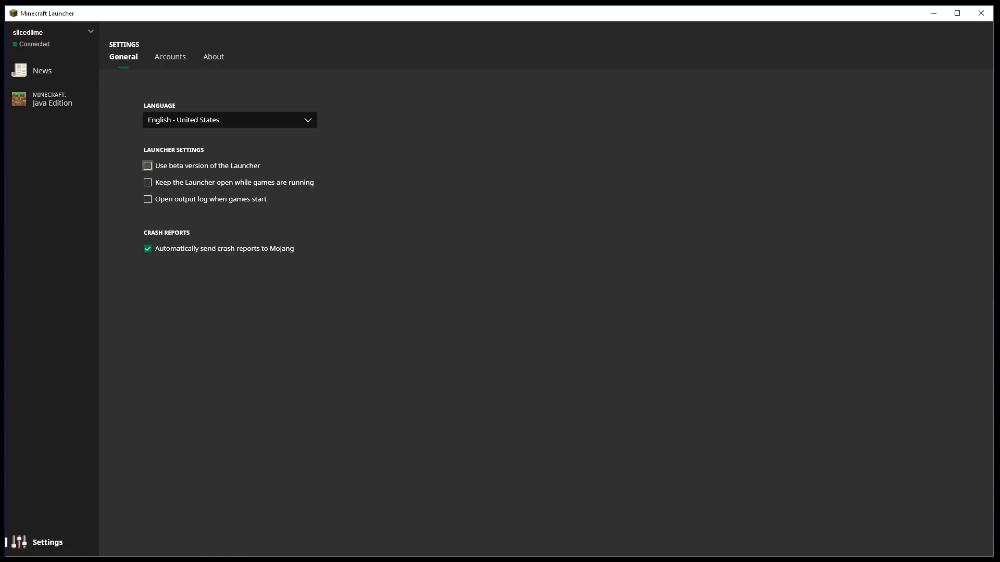